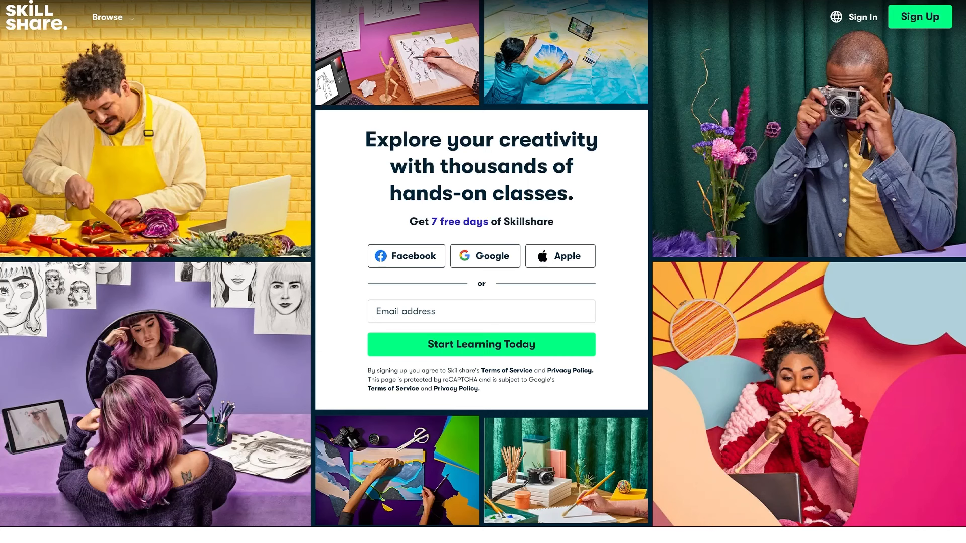
pyautogui.scroll(-3)
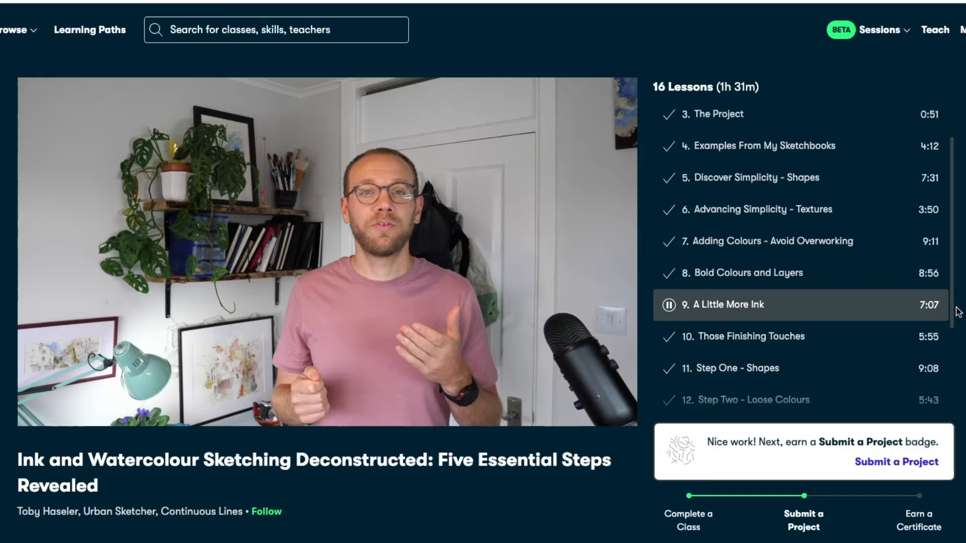
pyautogui.scroll(-3)
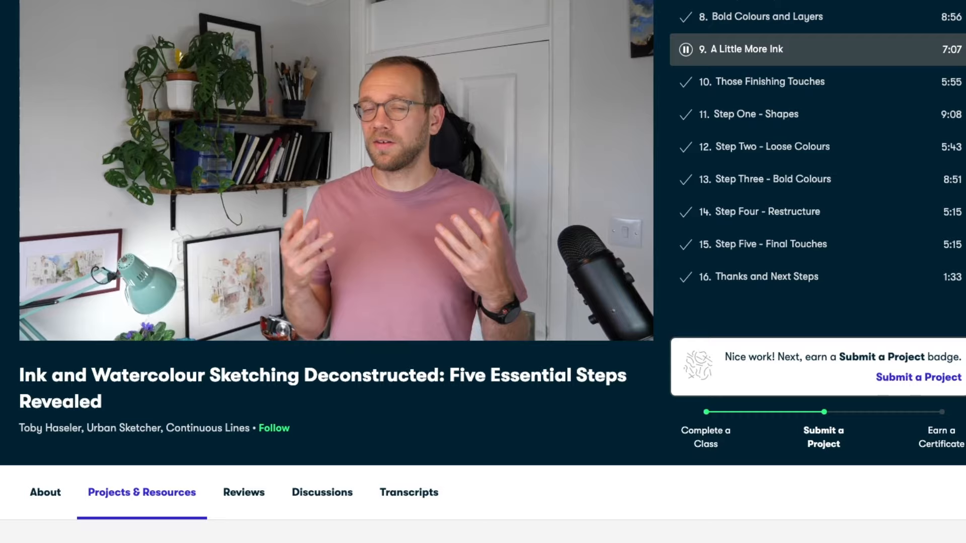
pyautogui.scroll(-3)
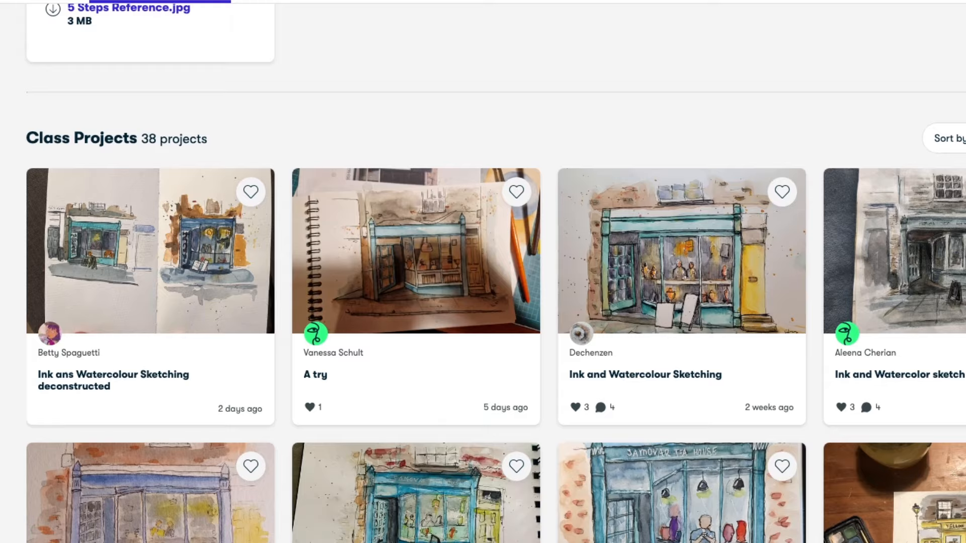